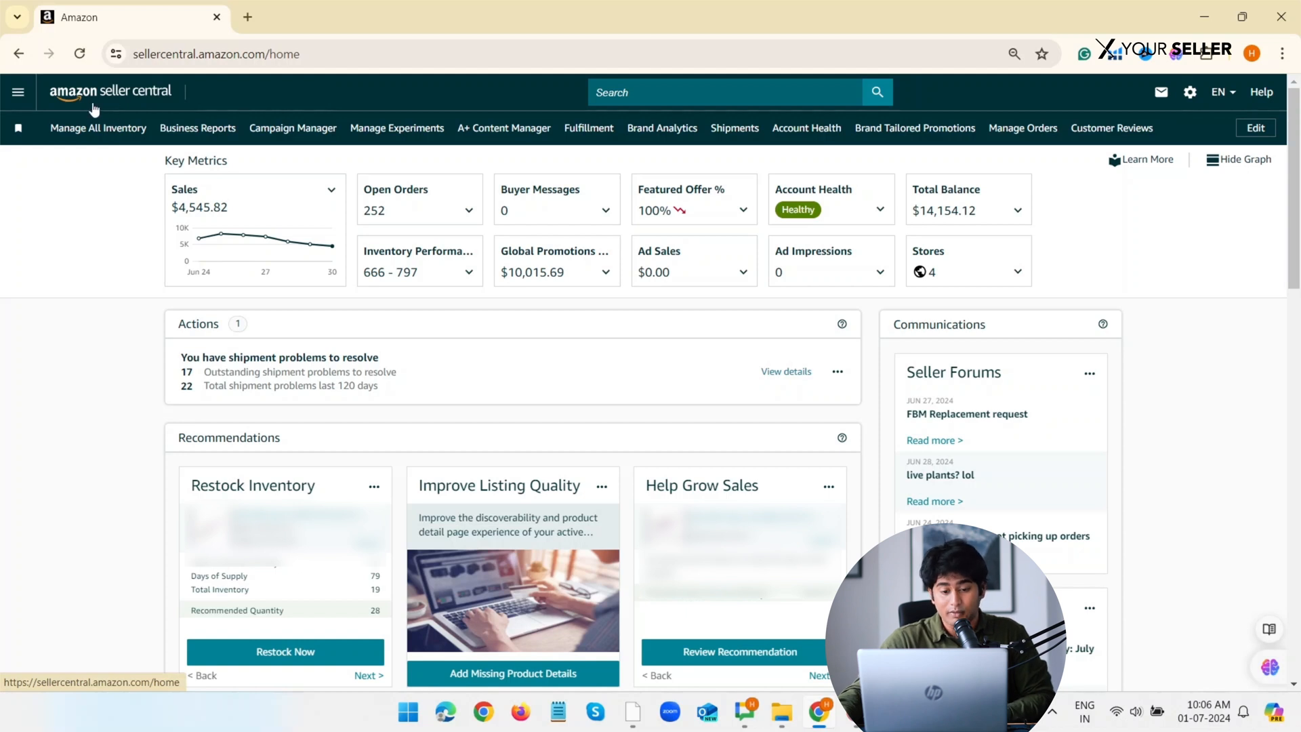
Reach the Image manager listing the seller's 16 products and their submitted images.
click(18, 91)
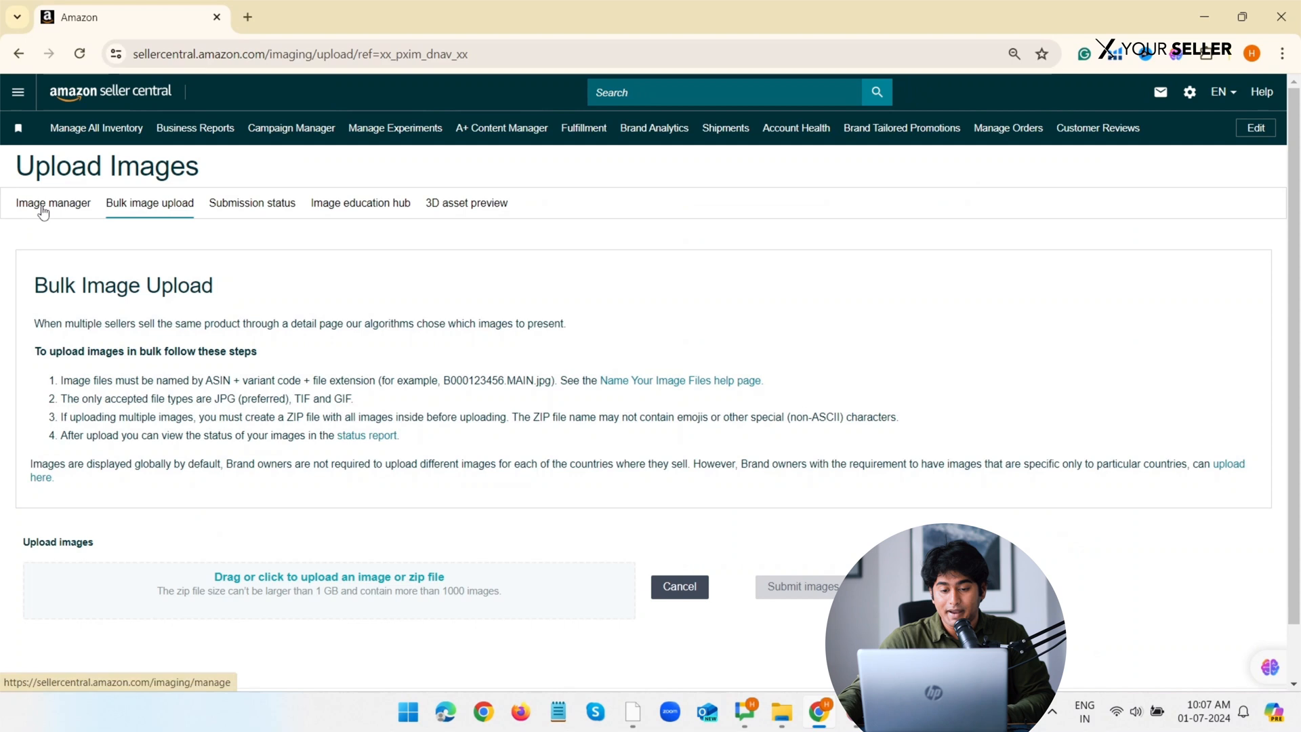
click(53, 202)
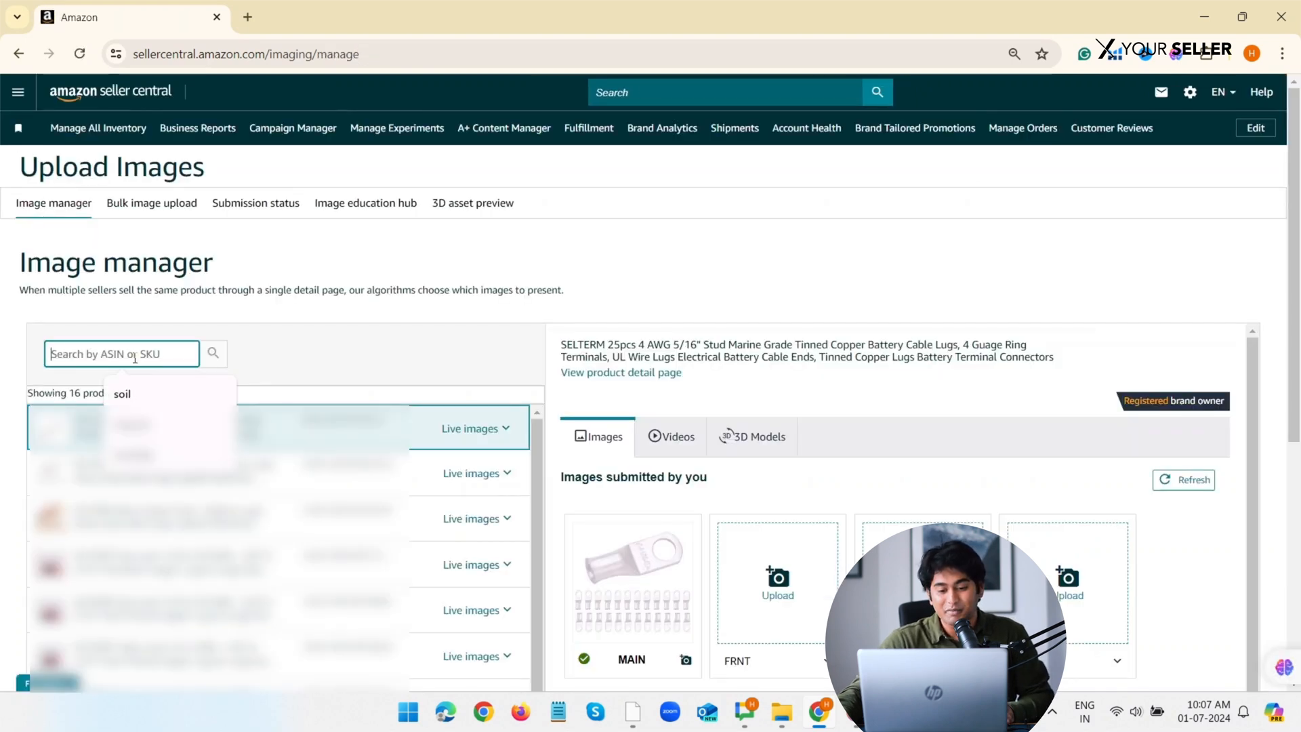
Search a product's empty BACK slot variant list for SWC to hold the swatch image.
click(207, 474)
text(SWC)
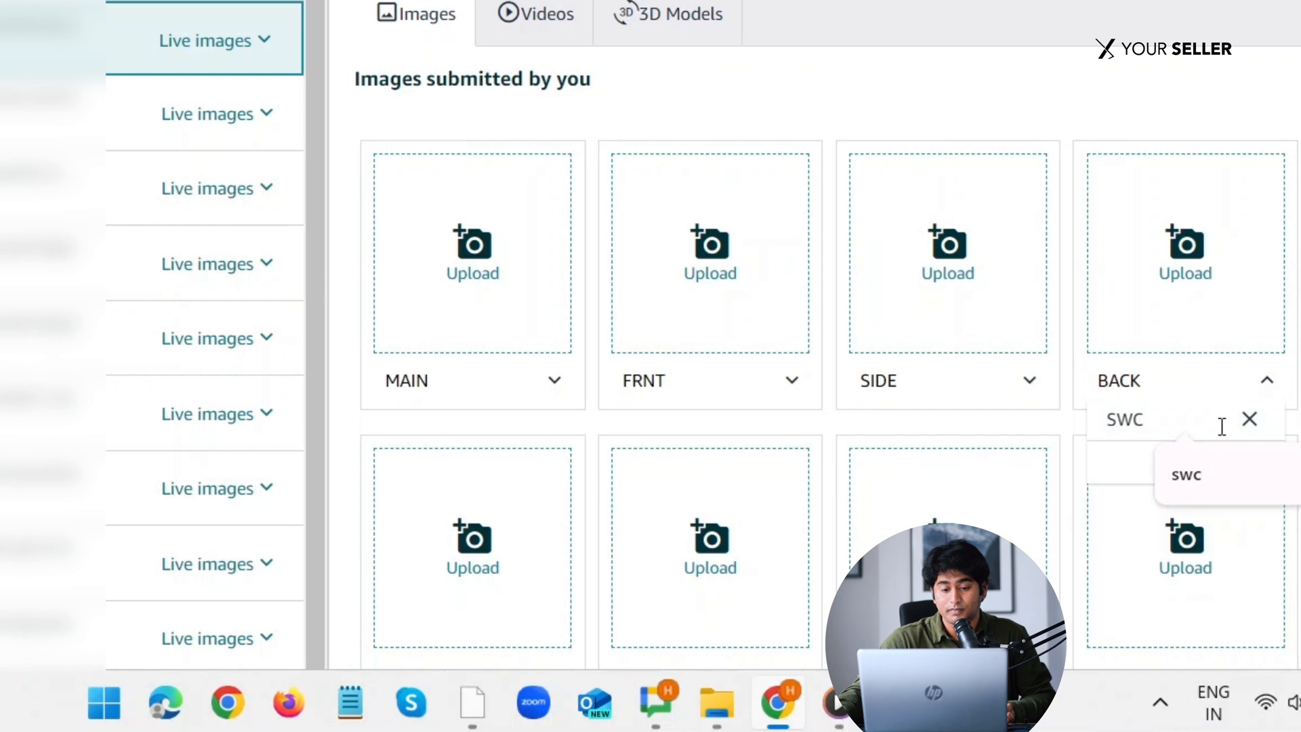
text(H)
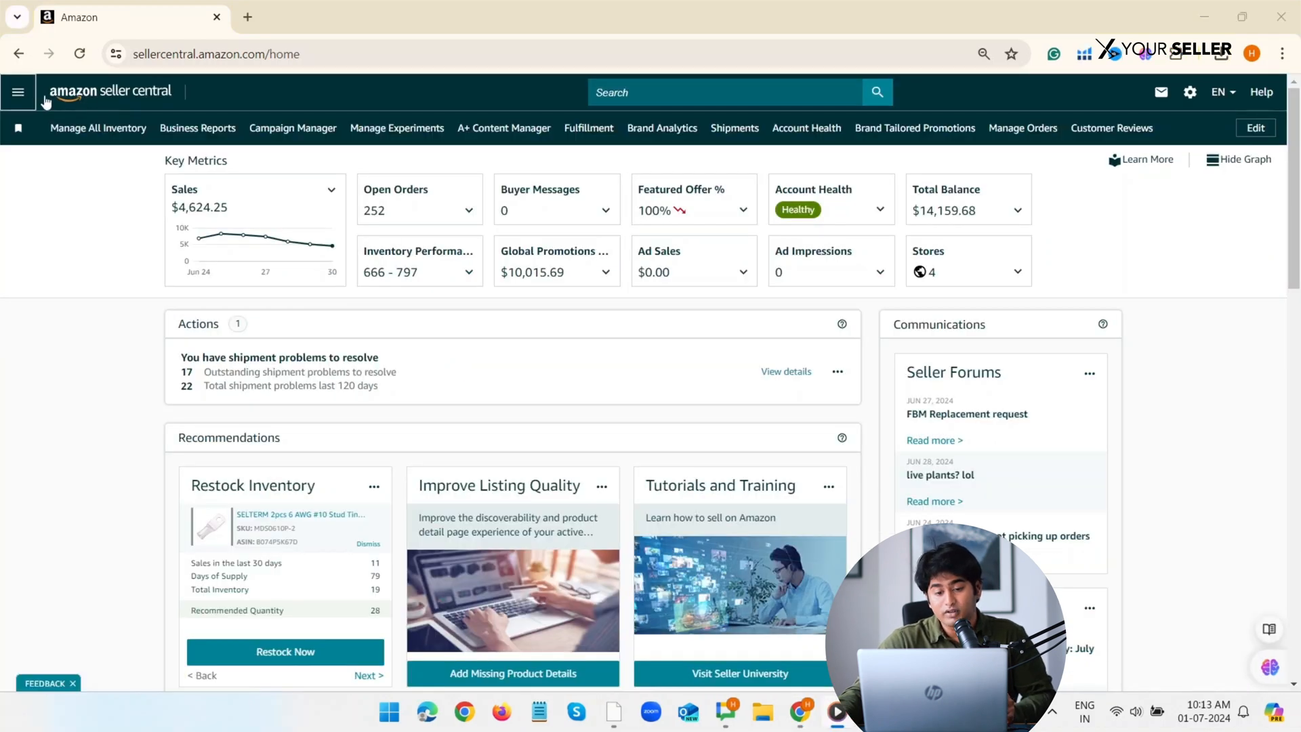
Reach the Download spreadsheet section of Add Products via Upload for the listing template.
click(18, 92)
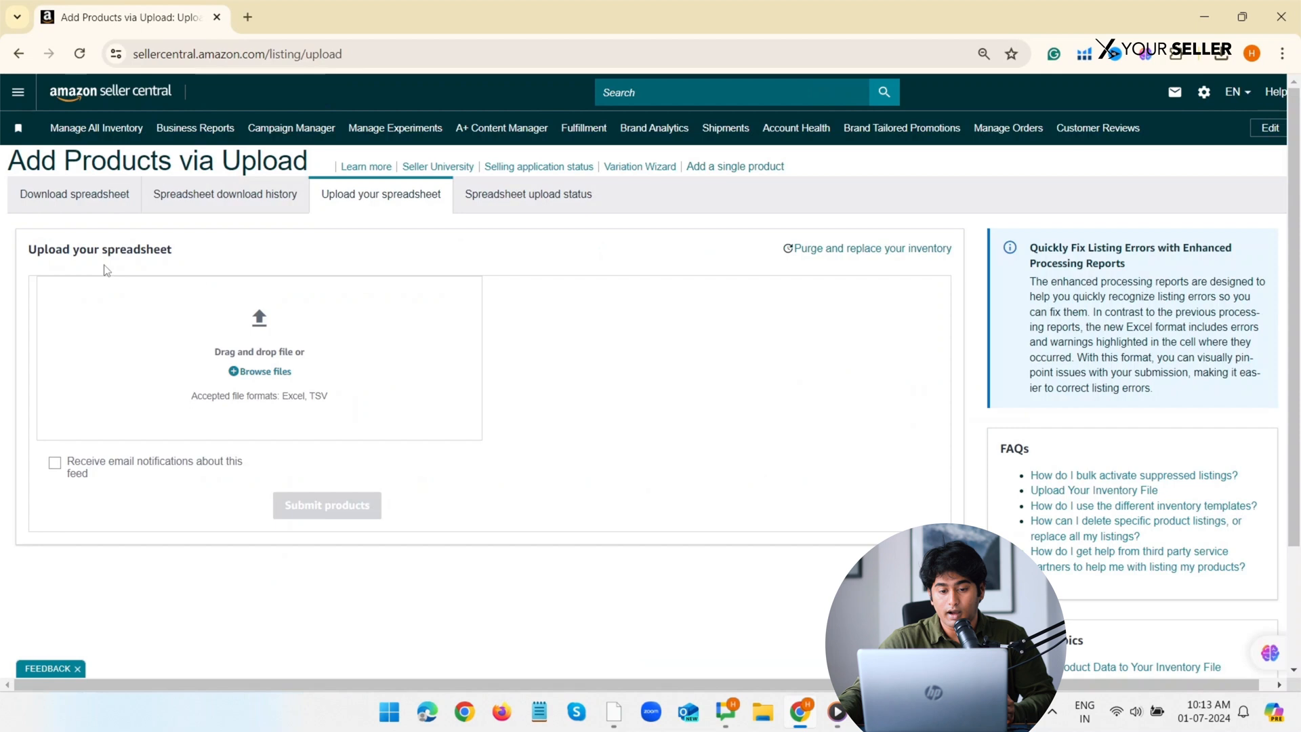
mouse_move(82, 212)
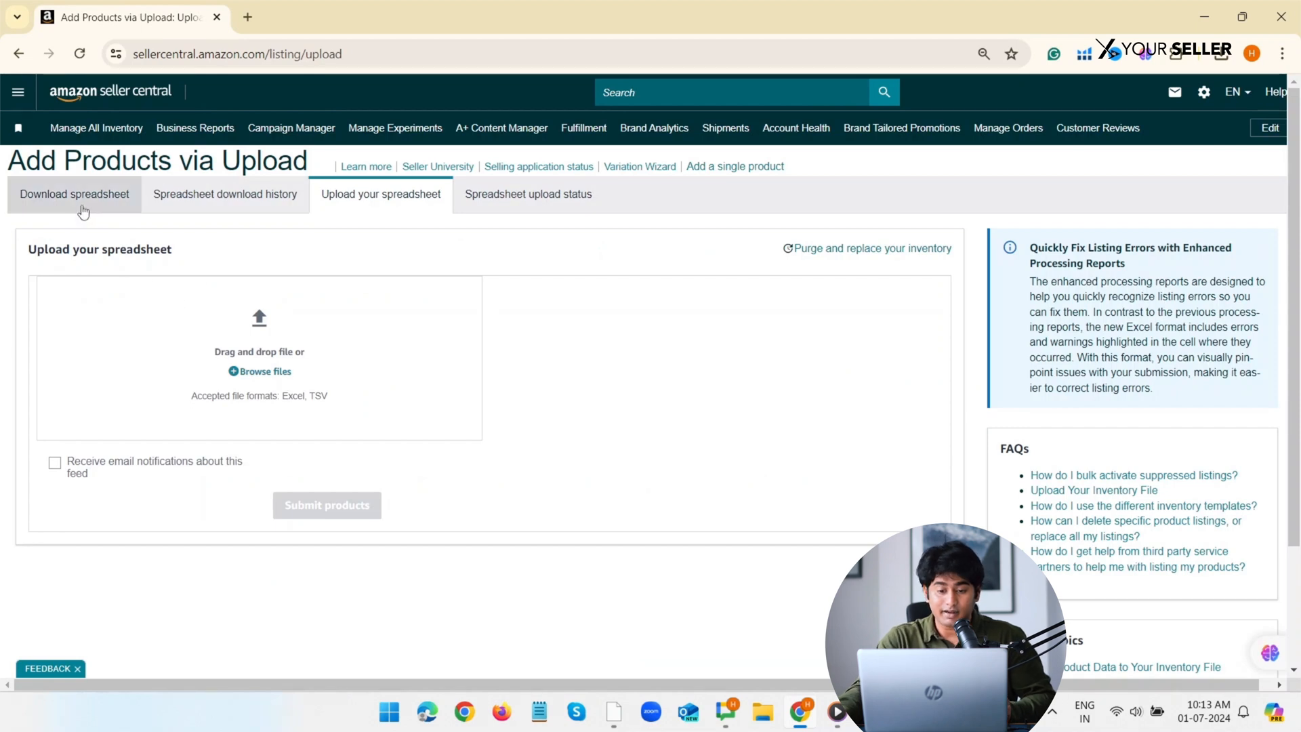
click(73, 194)
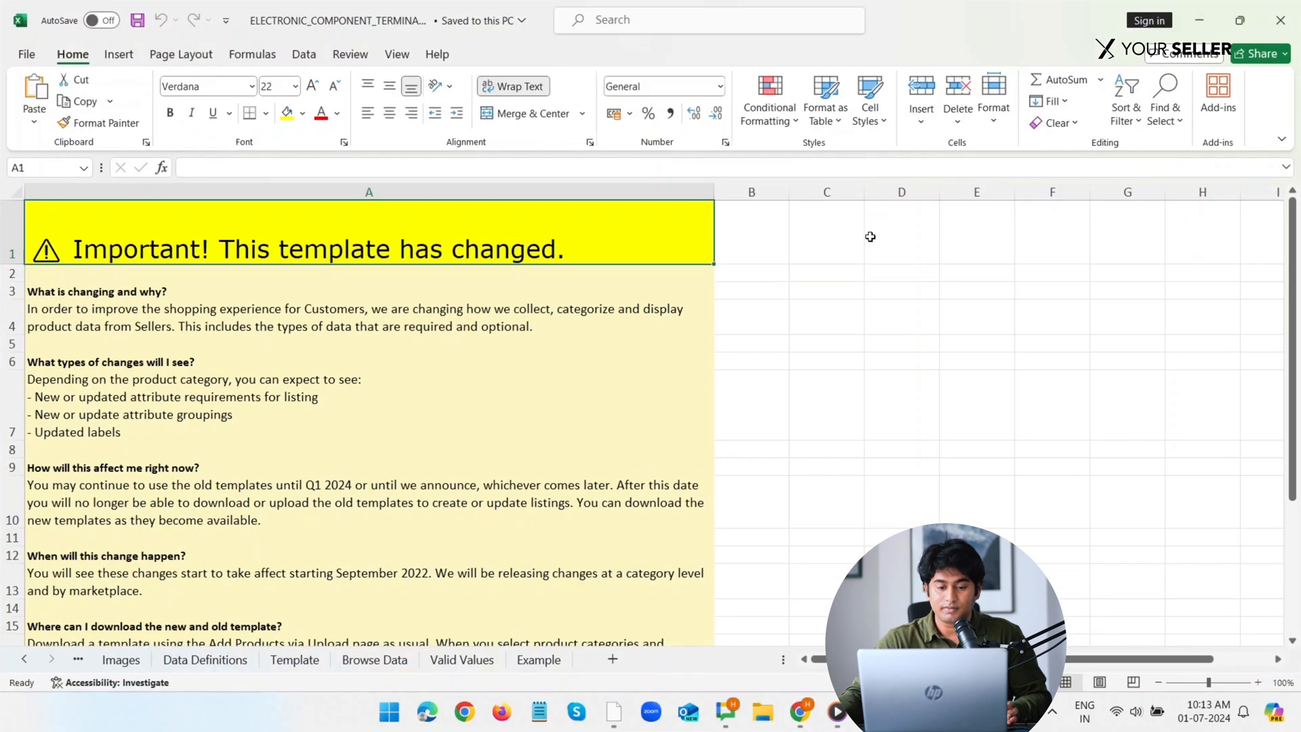
Locate the Swatch Image URL column (HR) on the Template sheet, then return to Chrome.
click(294, 660)
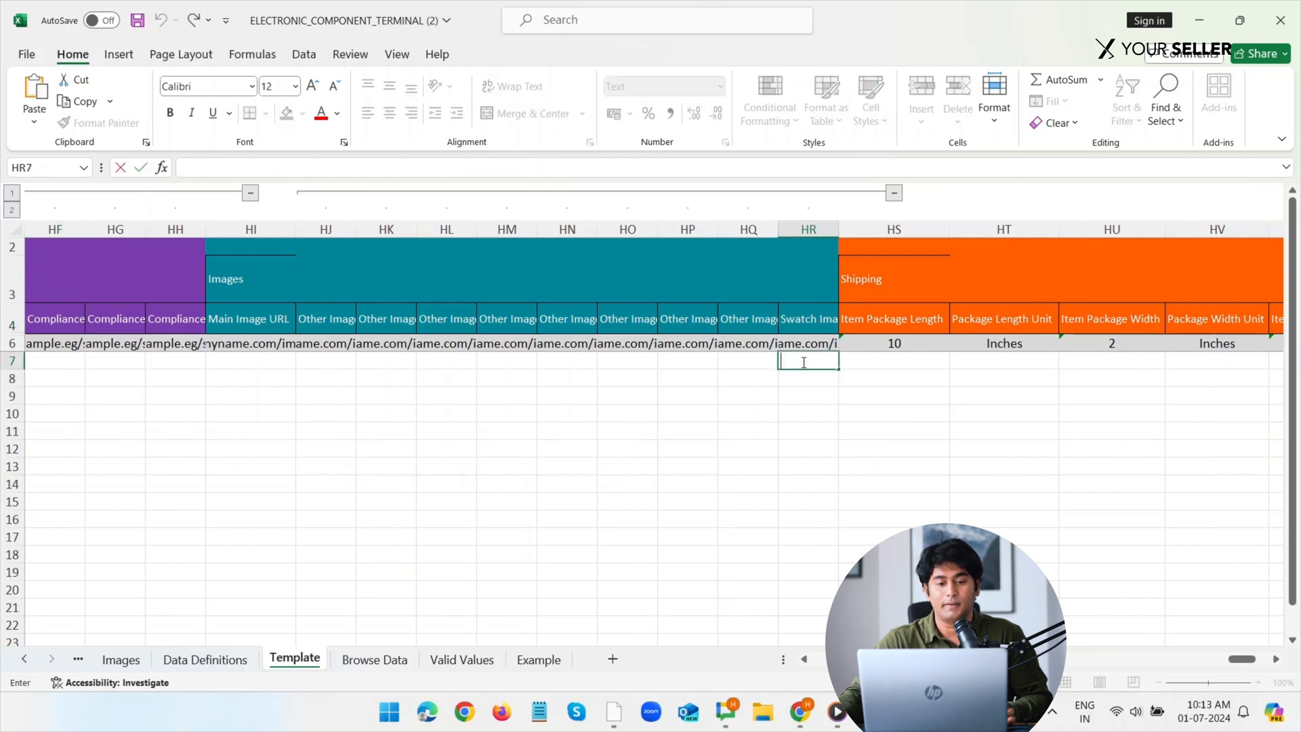
click(807, 318)
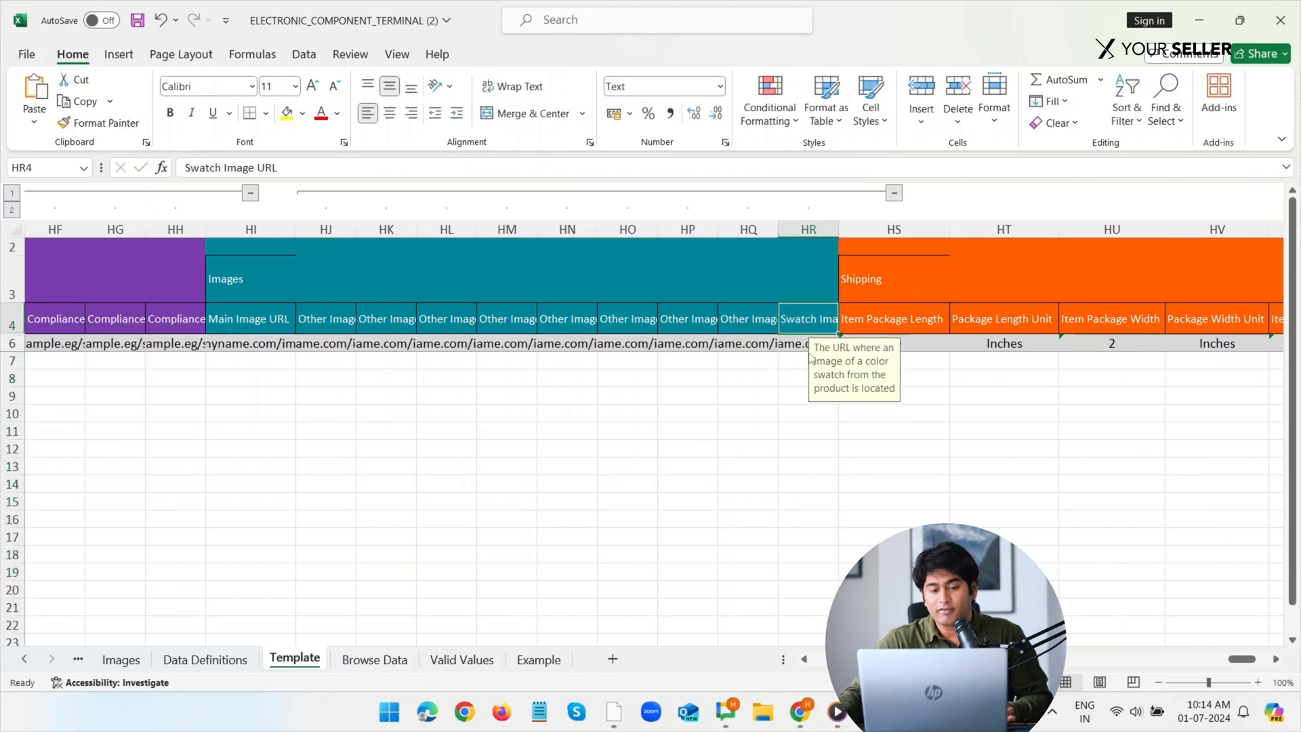
click(807, 363)
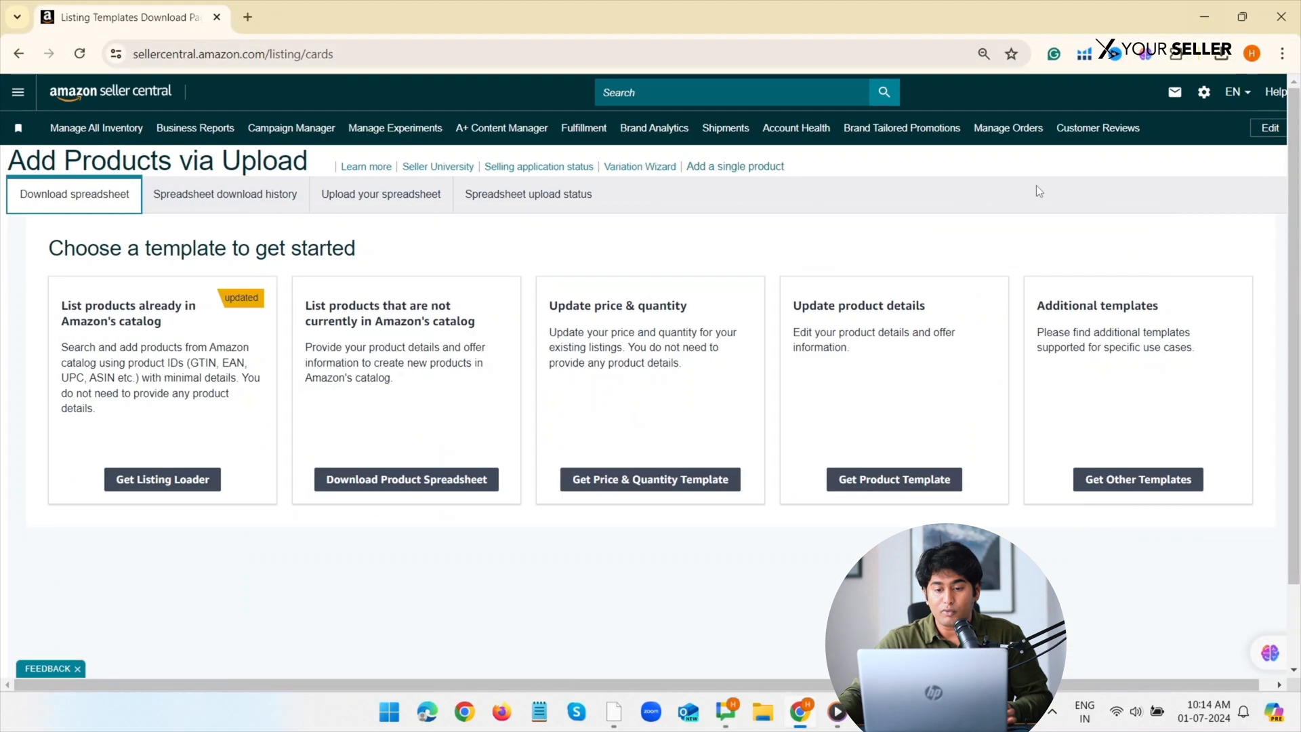
Show the drag-and-drop box on the Upload your spreadsheet section.
click(380, 194)
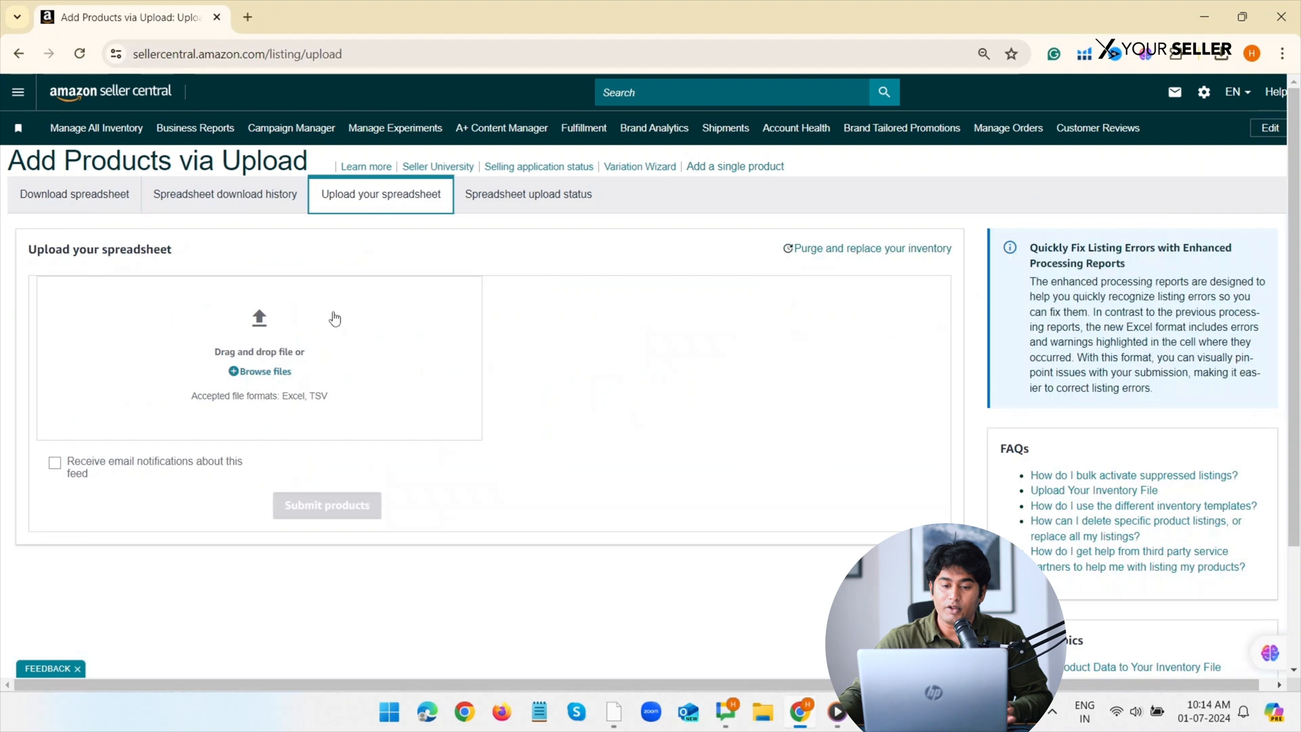
click(259, 371)
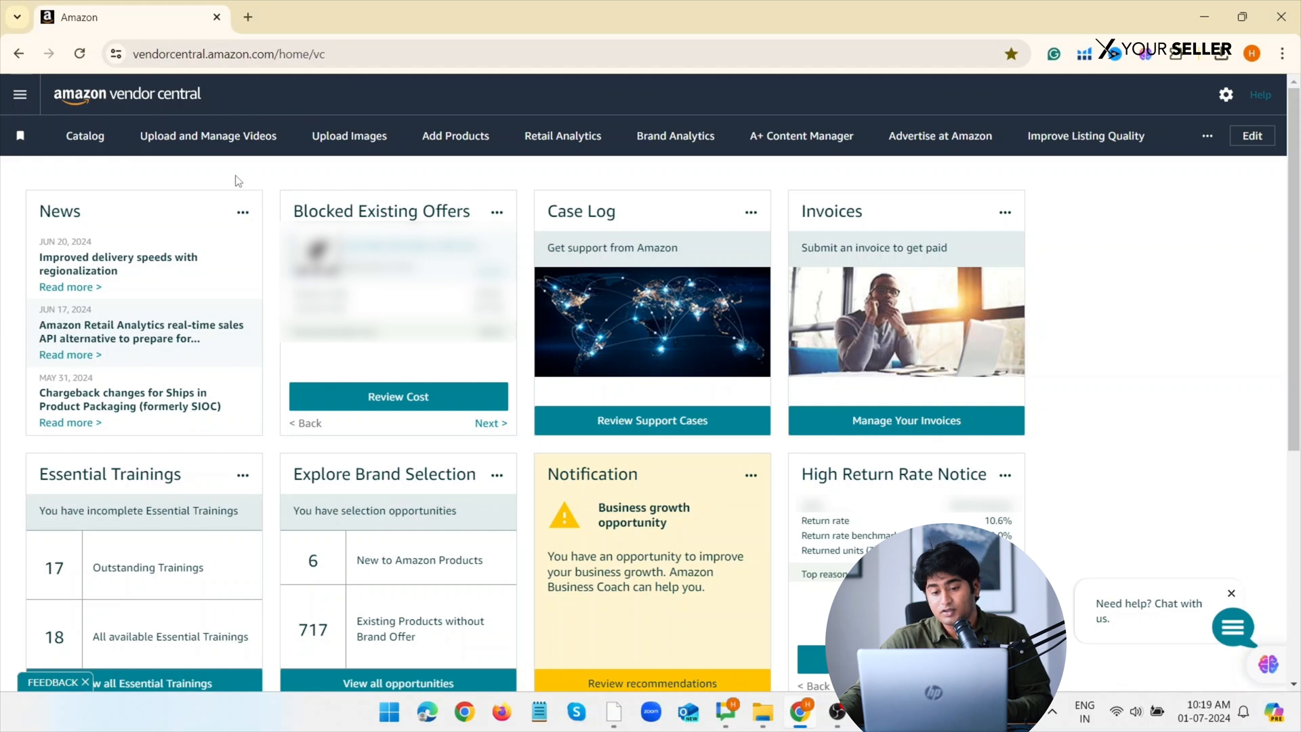
mouse_move(116, 121)
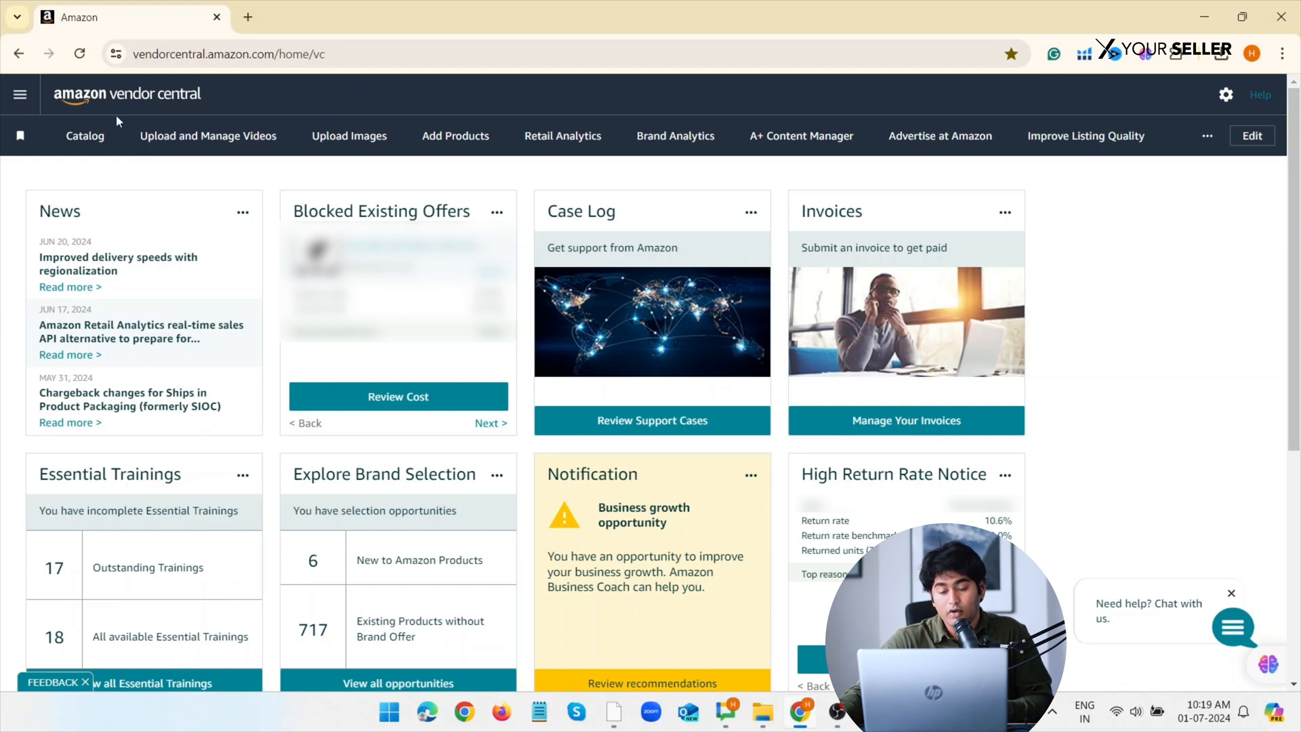
mouse_move(35, 106)
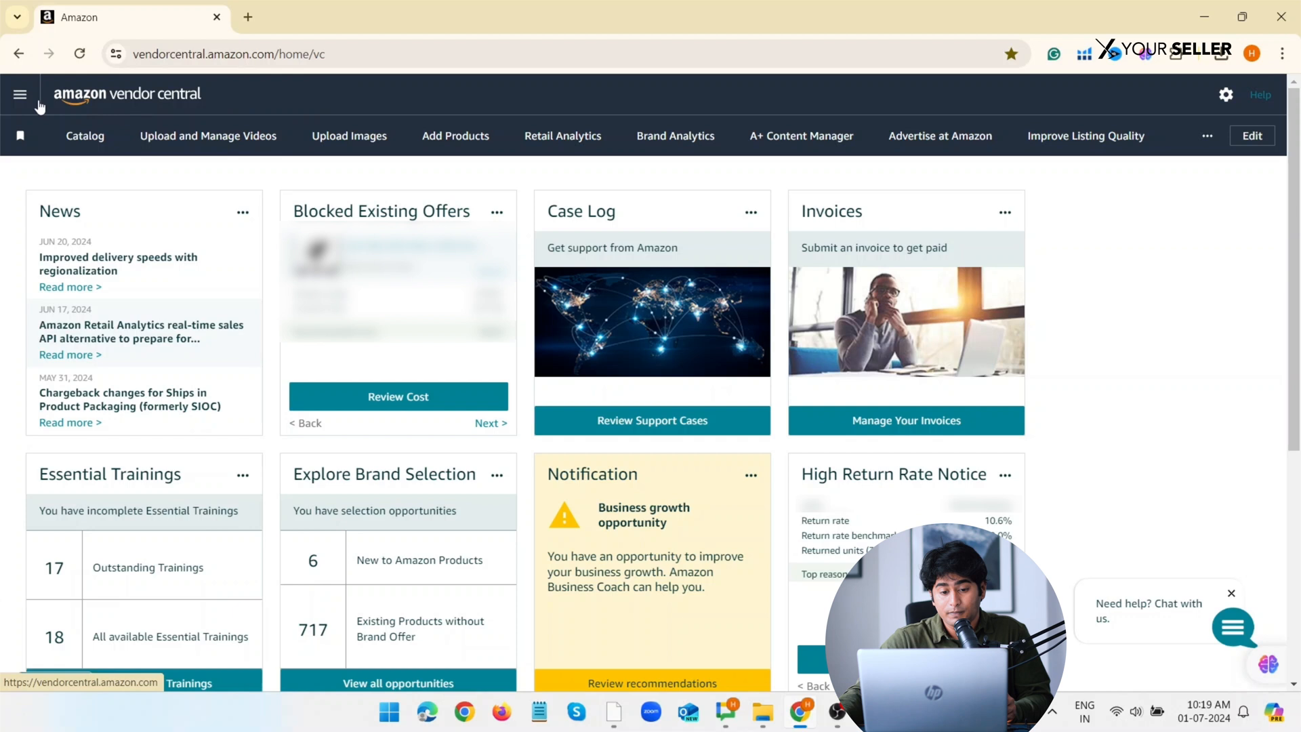
Navigate from Vendor Central's menu to Items > Upload Images.
click(21, 93)
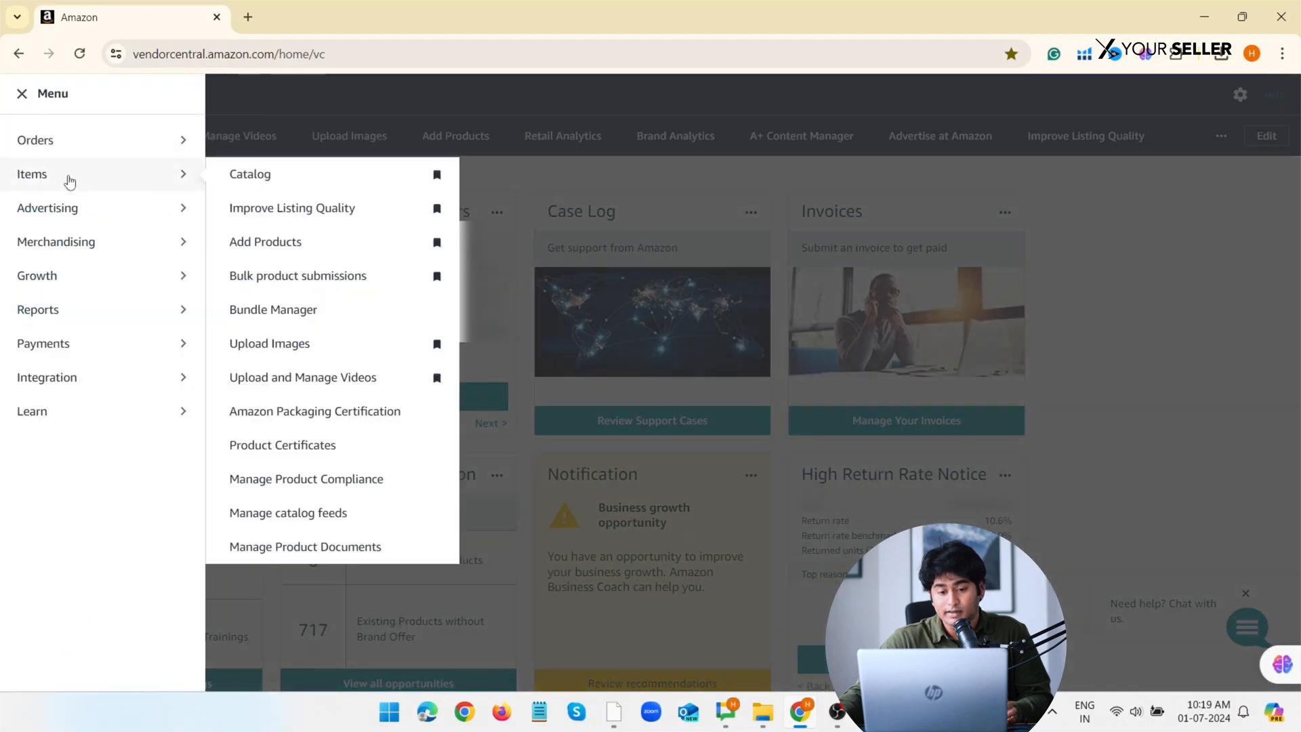
double_click(31, 174)
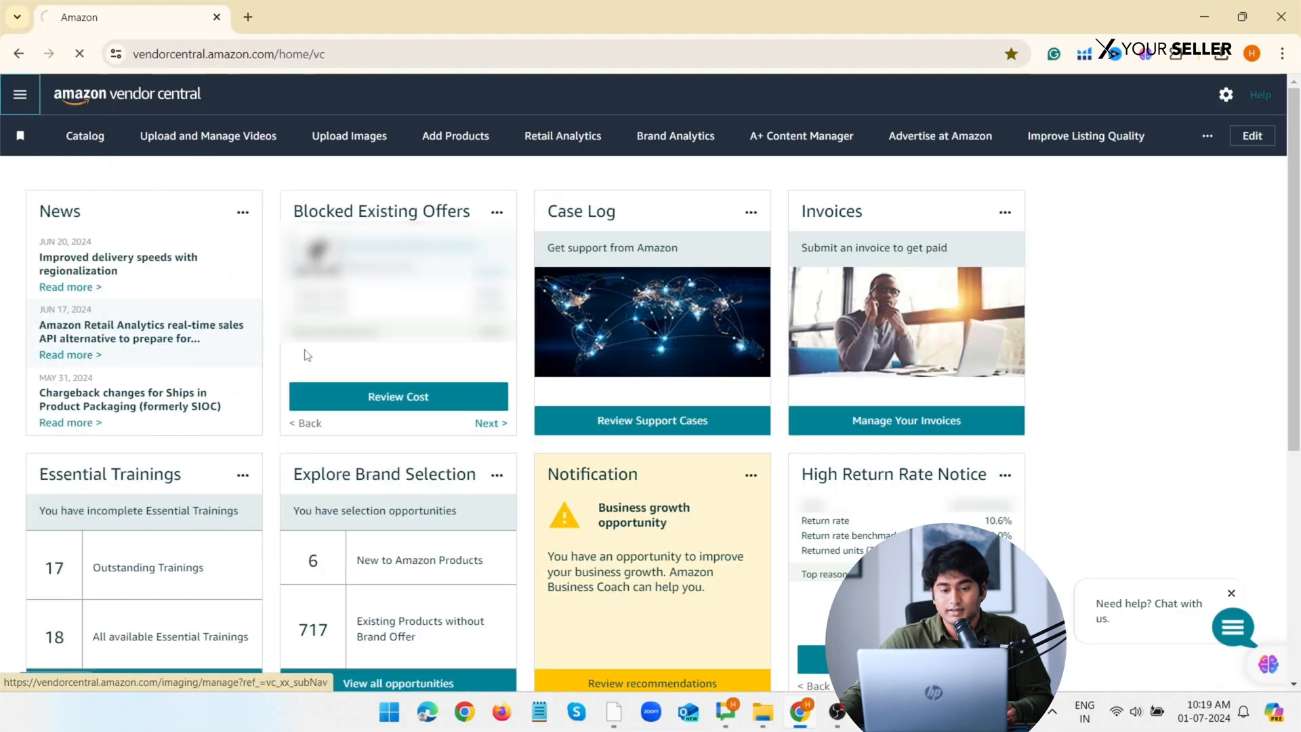
Bring up the file picker for an empty image slot in Vendor Central's Image manager.
click(348, 135)
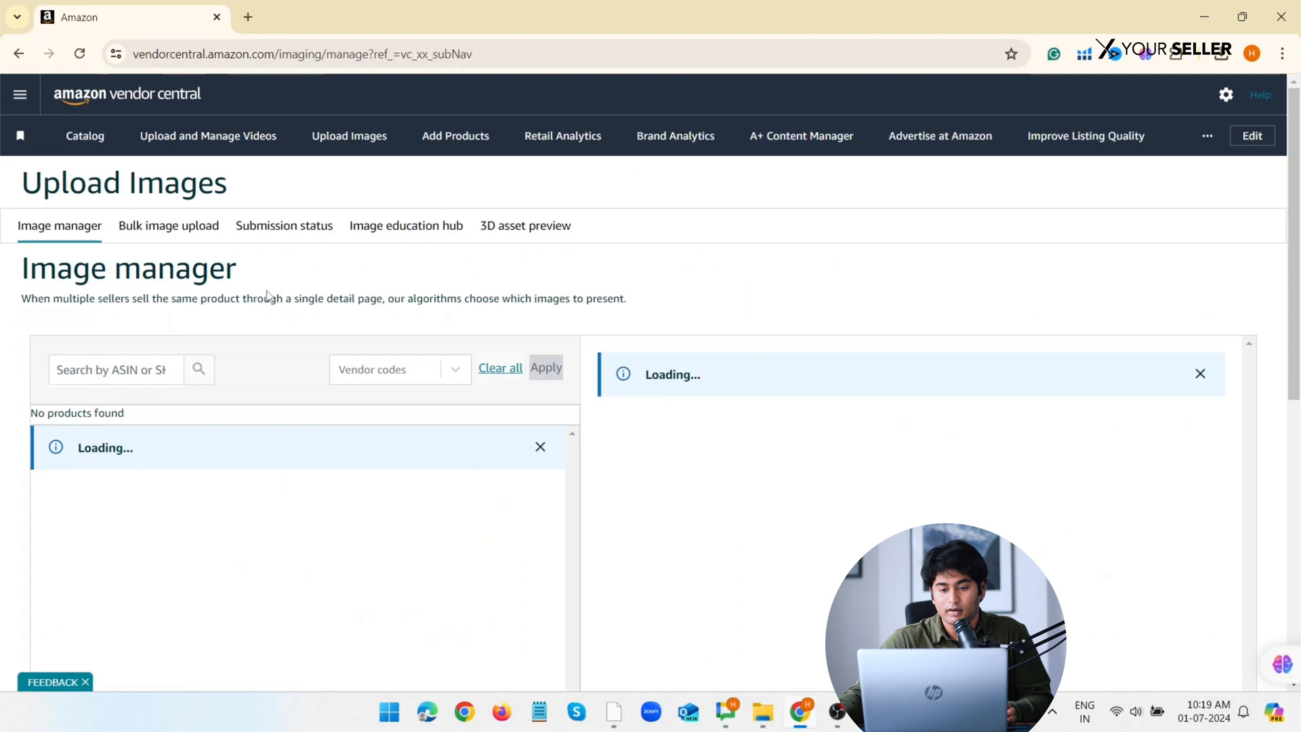
scroll(down, 3)
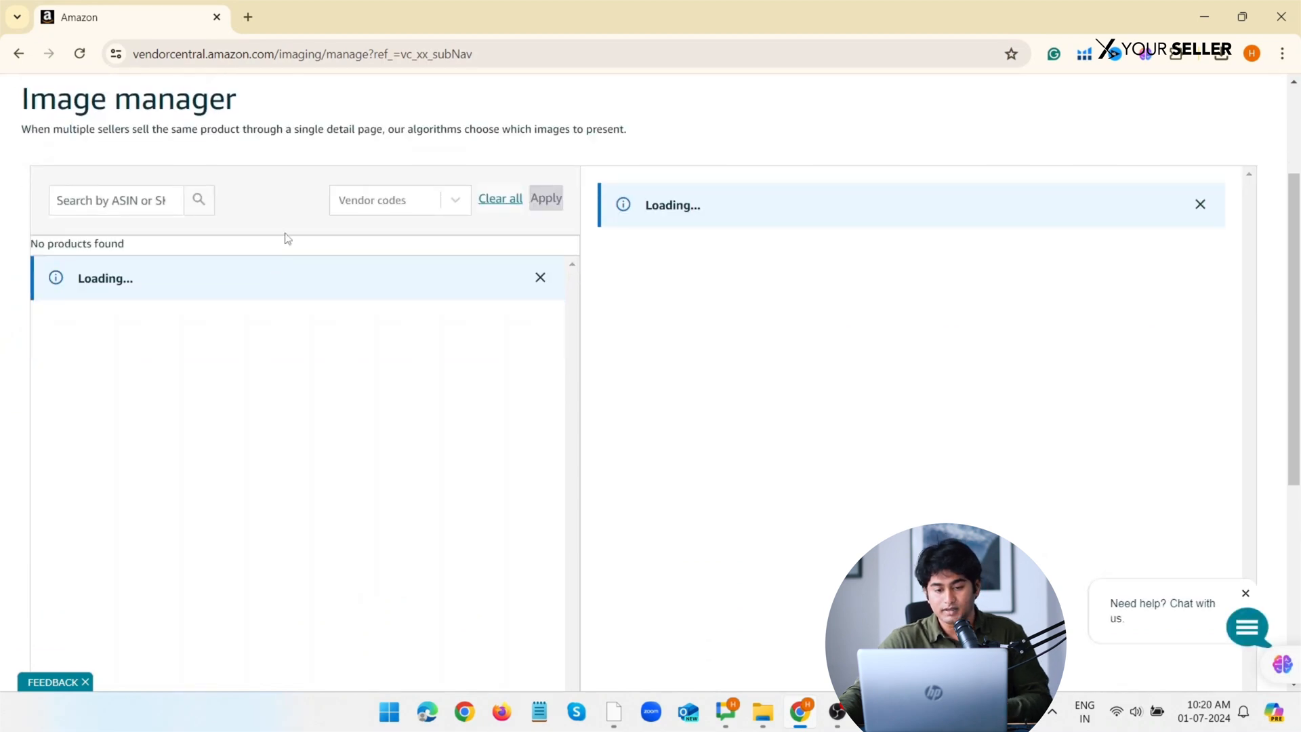
mouse_move(1180, 256)
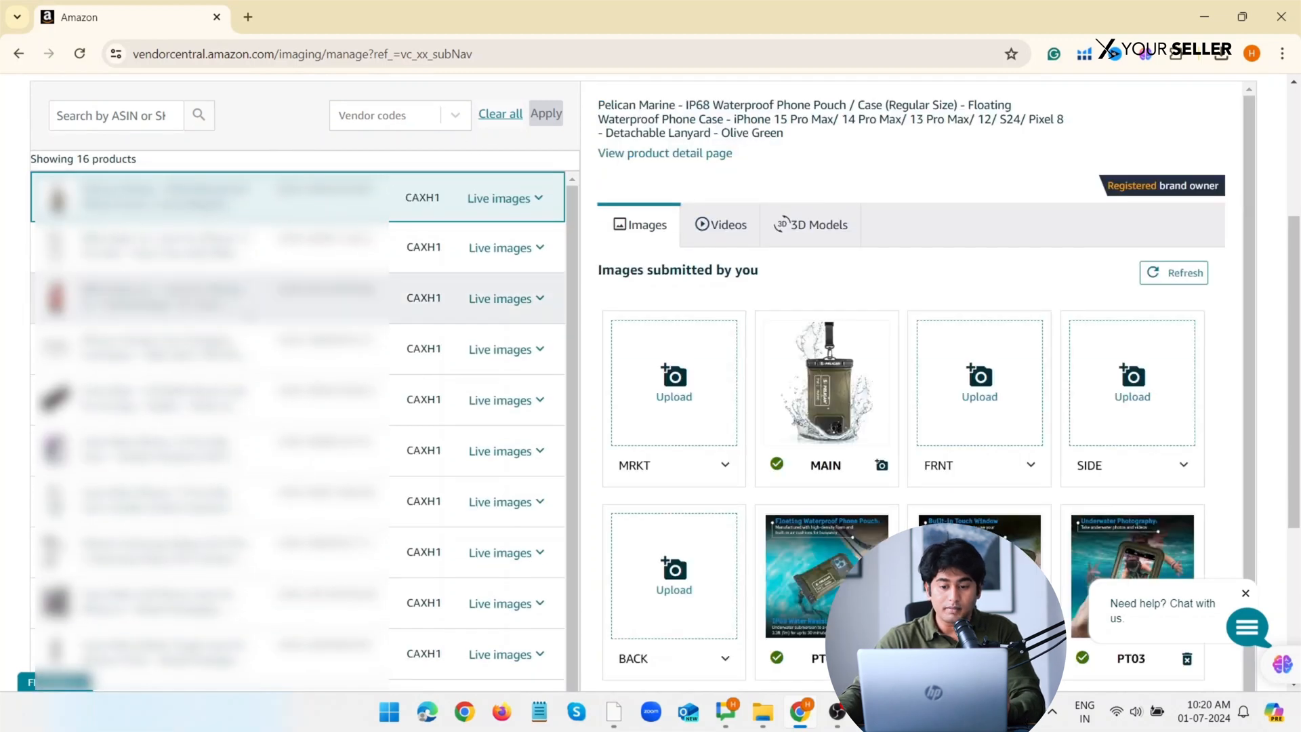
click(208, 248)
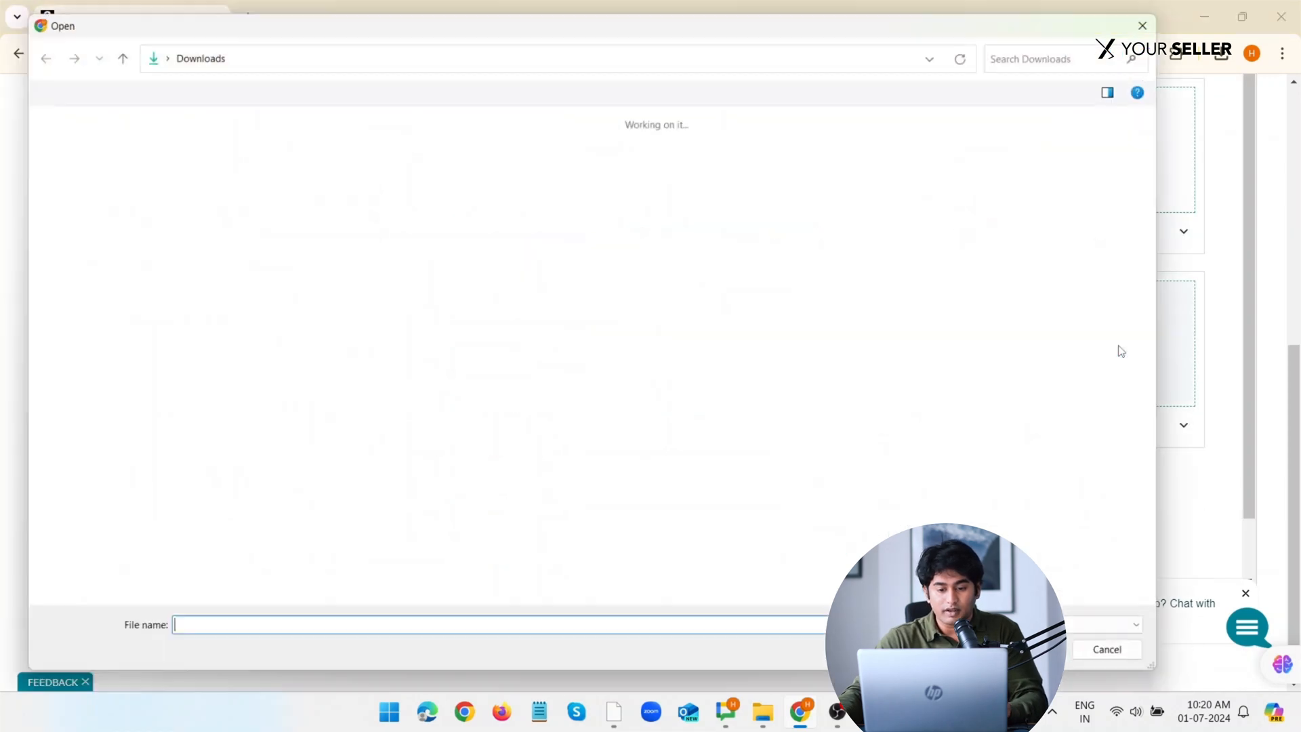
Cancel the file picker and search the empty PT03 slot's variant list for SWCH.
click(258, 145)
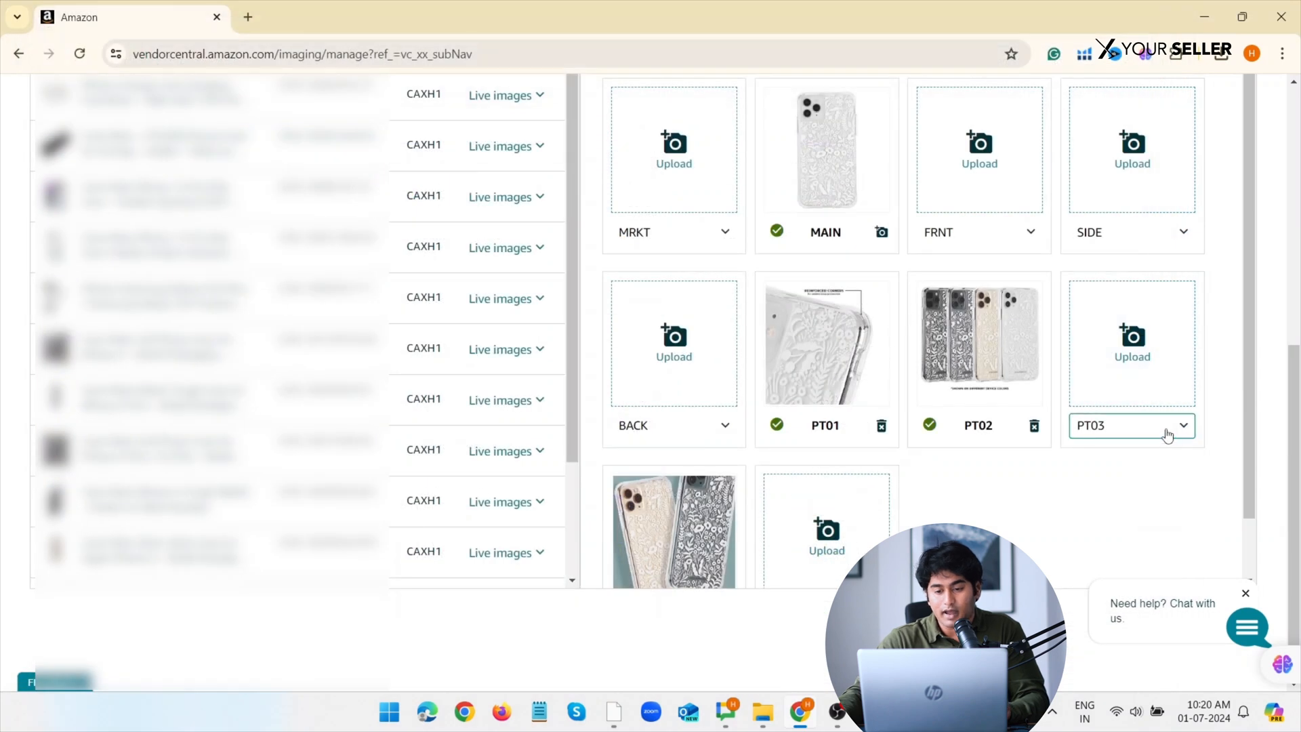
click(1130, 425)
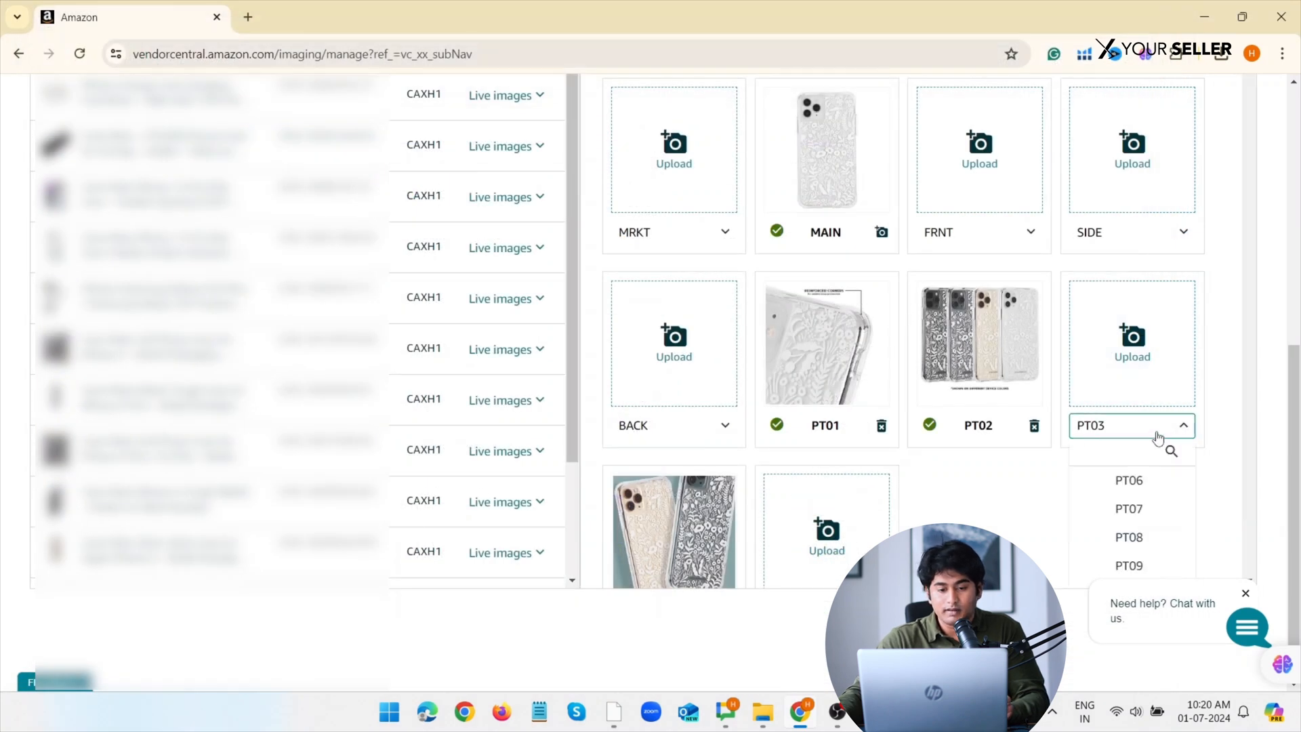
text(SWCH)
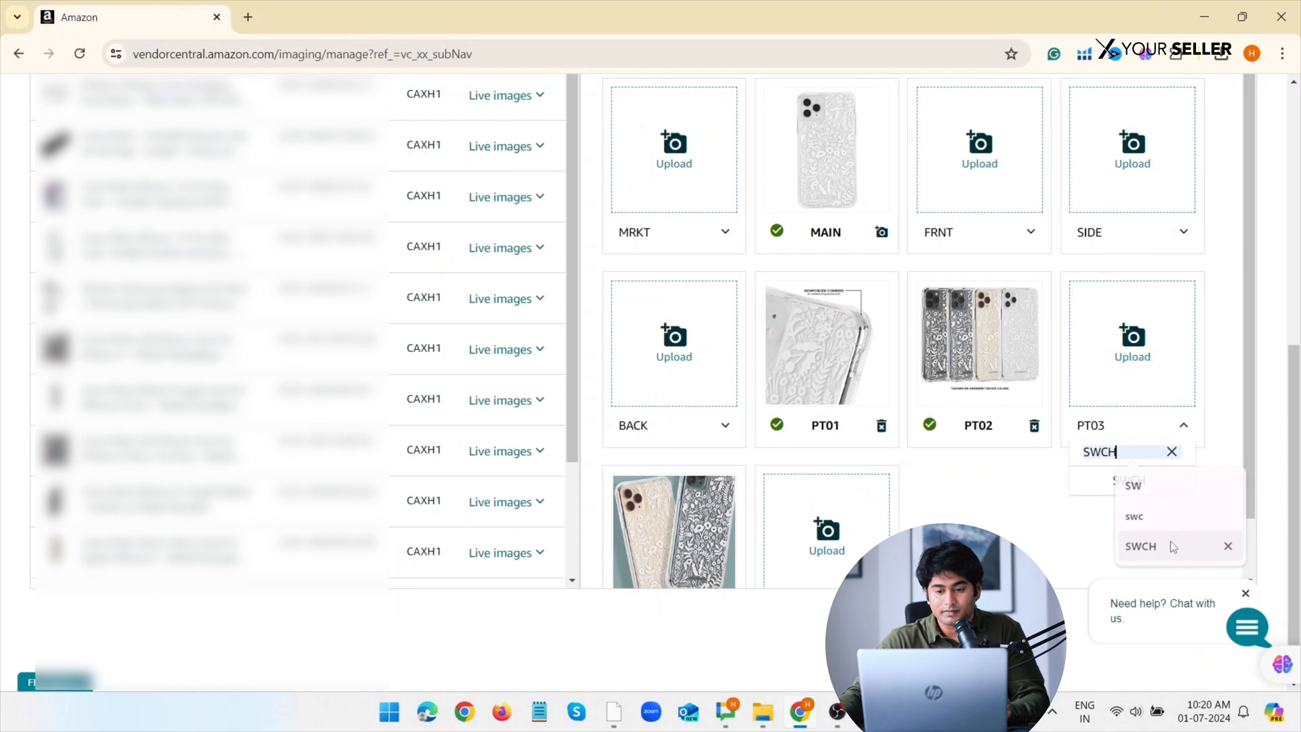